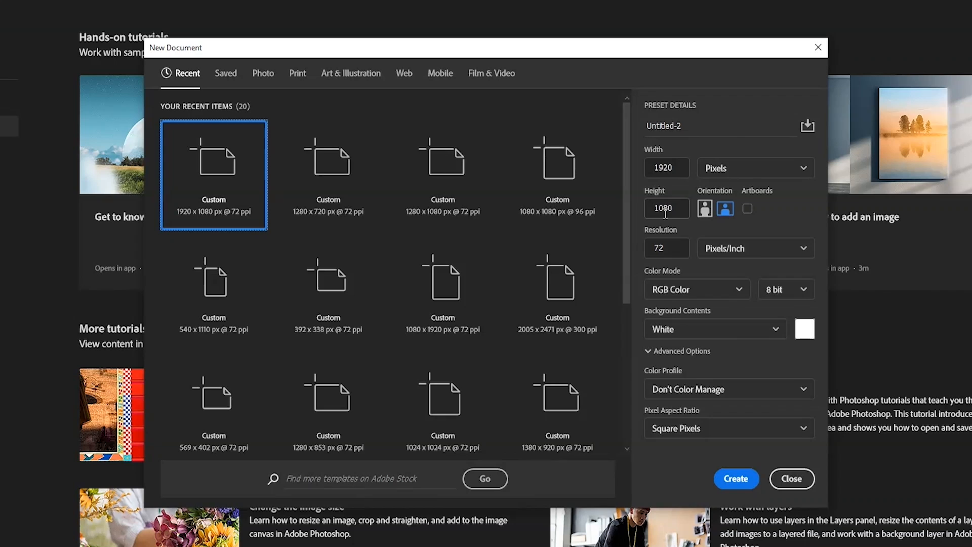
{"action": "mouse_move", "coordinate": [734, 477]}
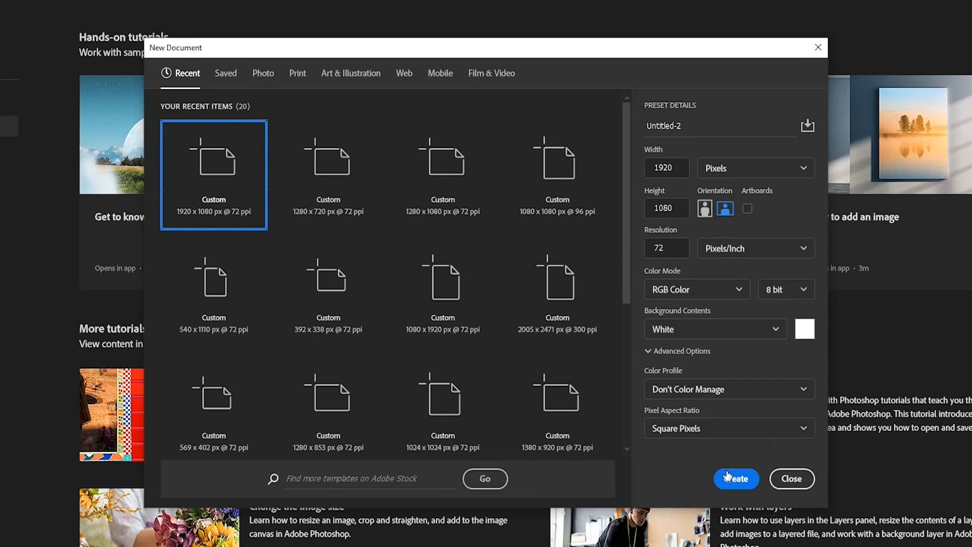
Create a document from the 1920x1080 px @ 72 ppi preset
{"action": "left_click", "coordinate": [735, 478]}
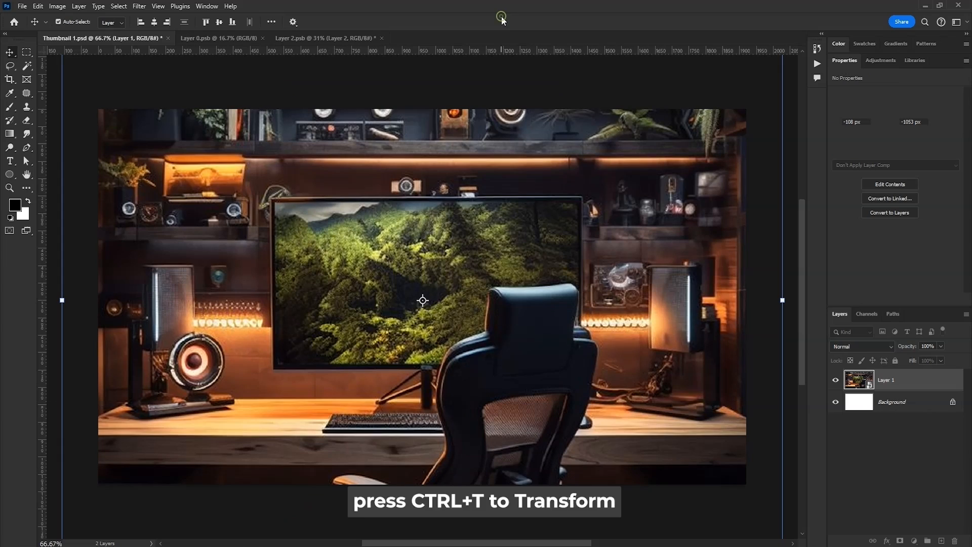
Lower Layer 1's Hue/Saturation Lightness to about -78 to darken the desk photo
{"action": "key", "text": "ctrl+u"}
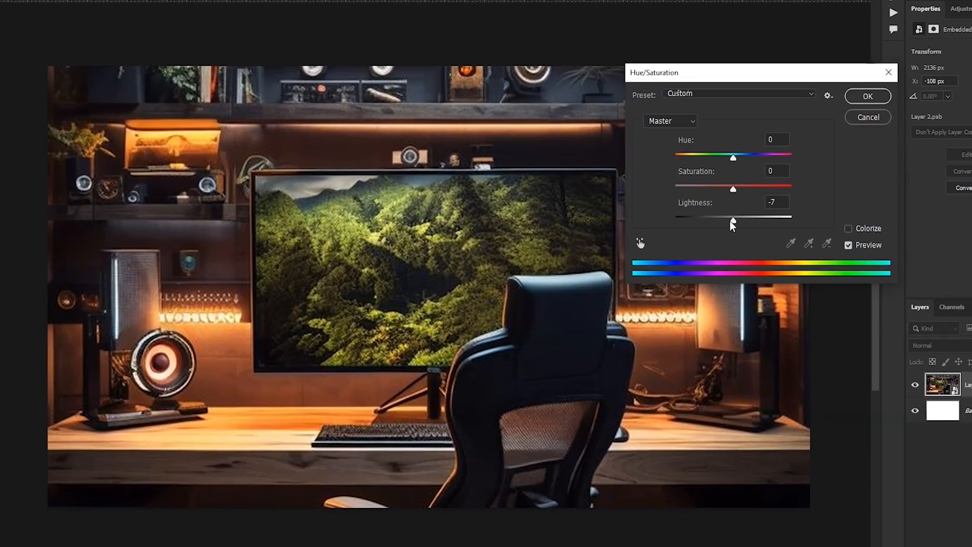
{"action": "left_click_drag", "start_coordinate": [731, 215], "coordinate": [716, 205]}
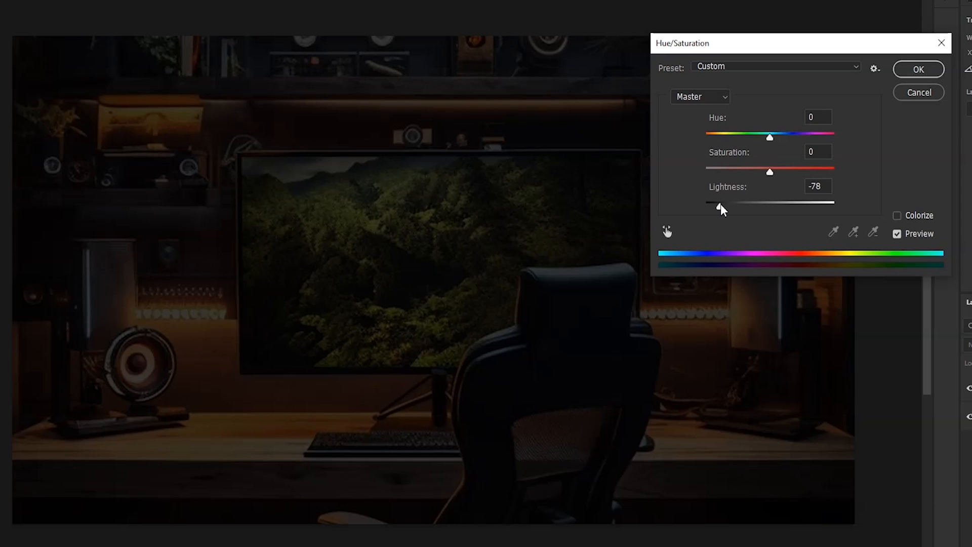
{"action": "left_click", "coordinate": [180, 7]}
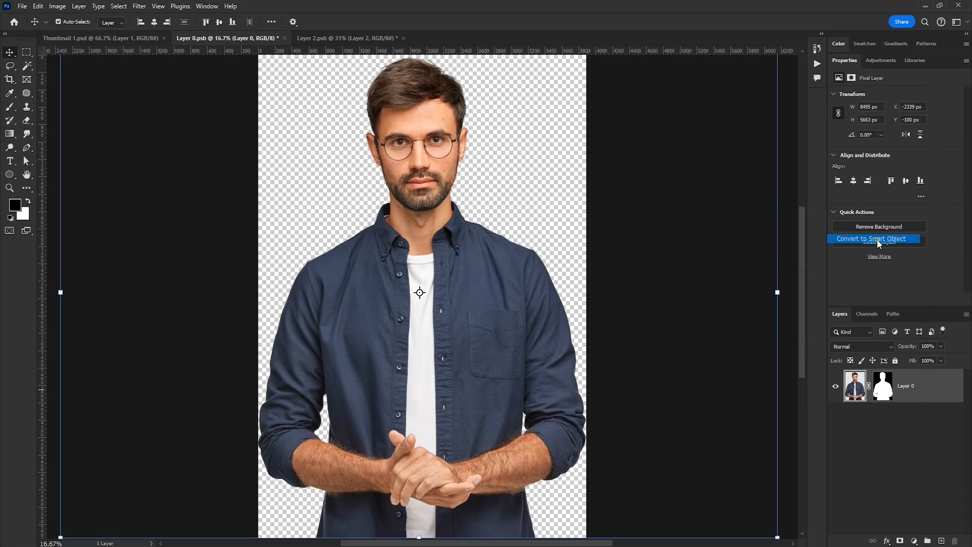
Convert the masked man layer to a smart object via Quick Actions
{"action": "left_click", "coordinate": [876, 239]}
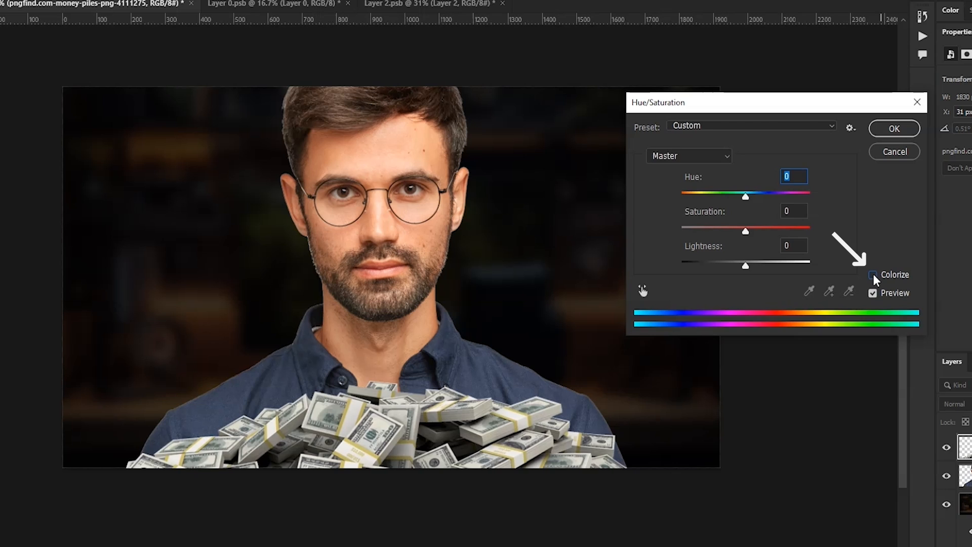
Colorize the money layer with Hue +107, Saturation +50, Lightness -37
{"action": "left_click", "coordinate": [873, 274]}
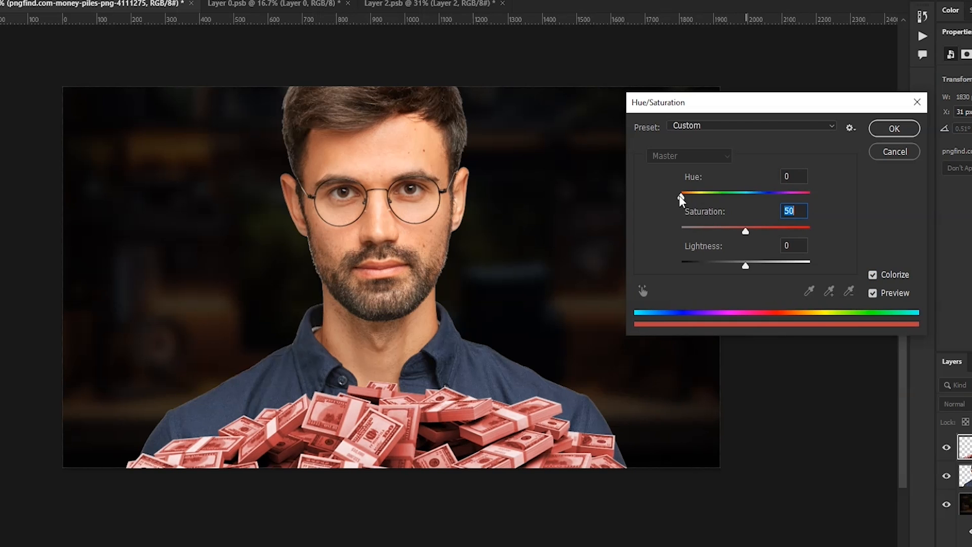
{"action": "left_click_drag", "start_coordinate": [683, 197], "coordinate": [719, 197]}
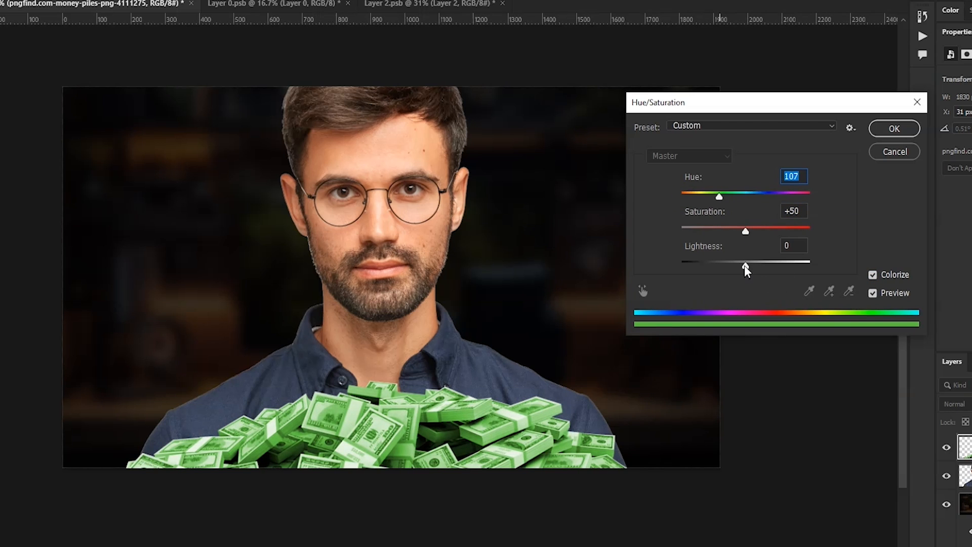
{"action": "left_click_drag", "start_coordinate": [745, 262], "coordinate": [722, 261]}
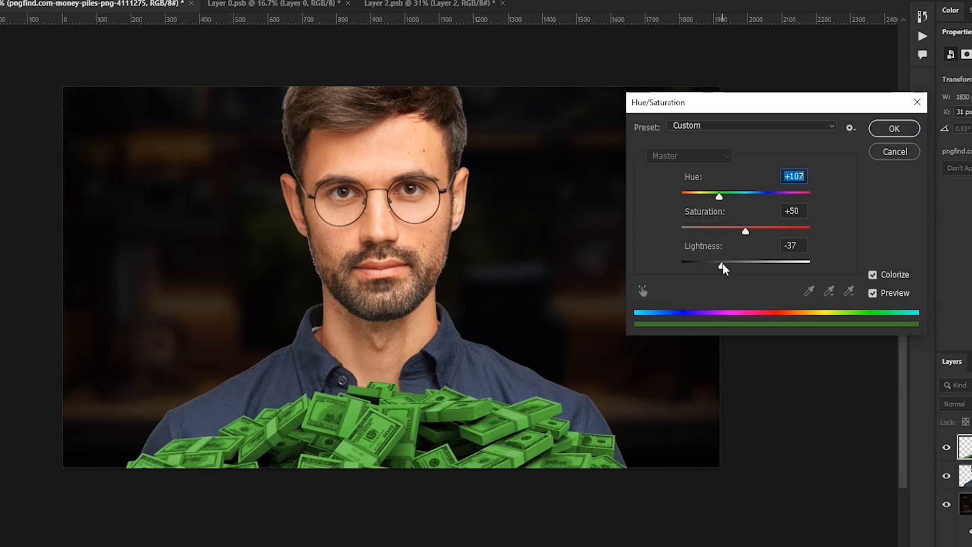
{"action": "left_click", "coordinate": [893, 128]}
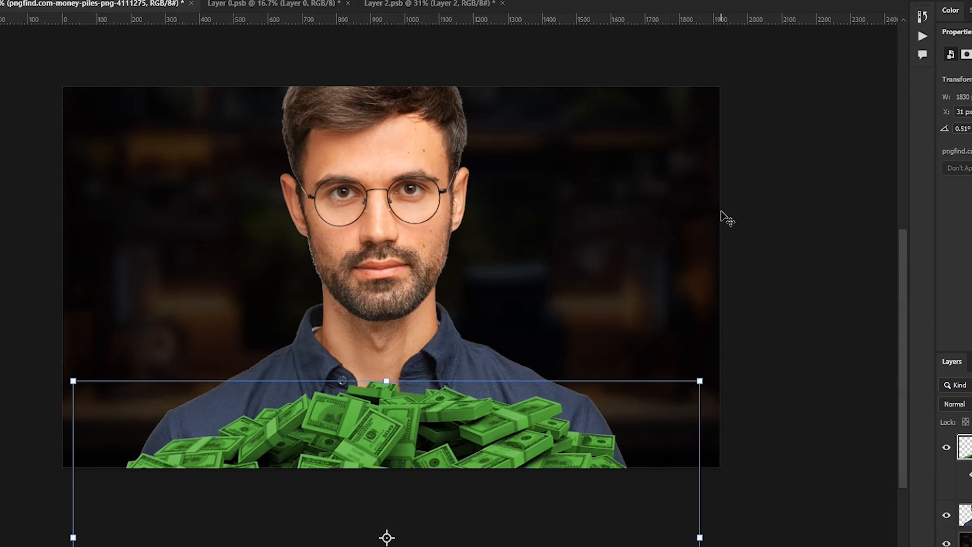
Apply an S-shaped RGB Curves adjustment to the money pile
{"action": "key", "text": "ctrl+m"}
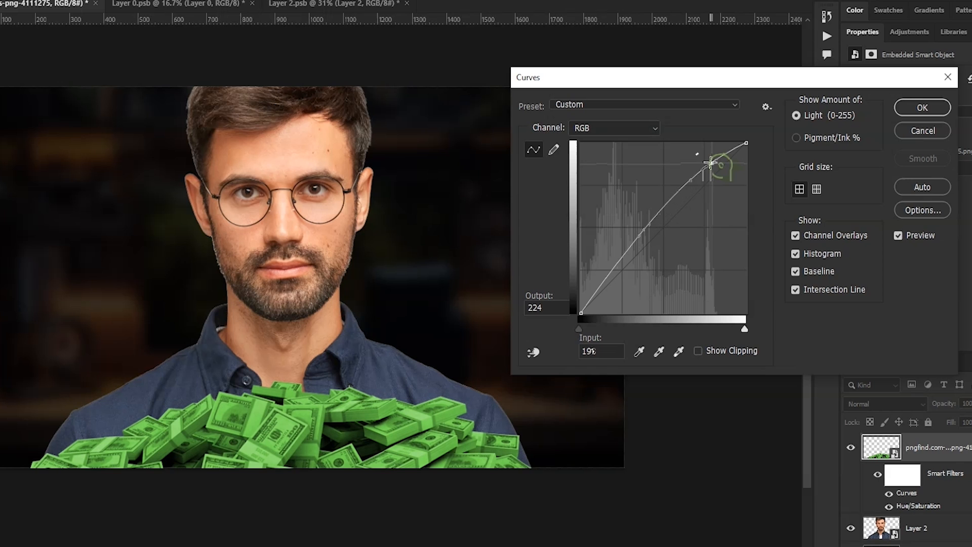
{"action": "left_click_drag", "start_coordinate": [690, 179], "coordinate": [626, 290]}
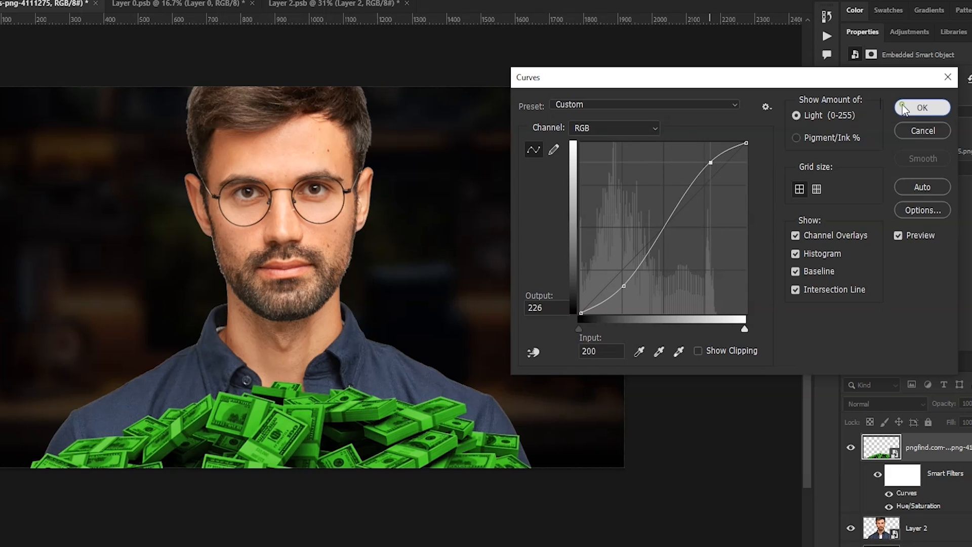
{"action": "left_click", "coordinate": [923, 107]}
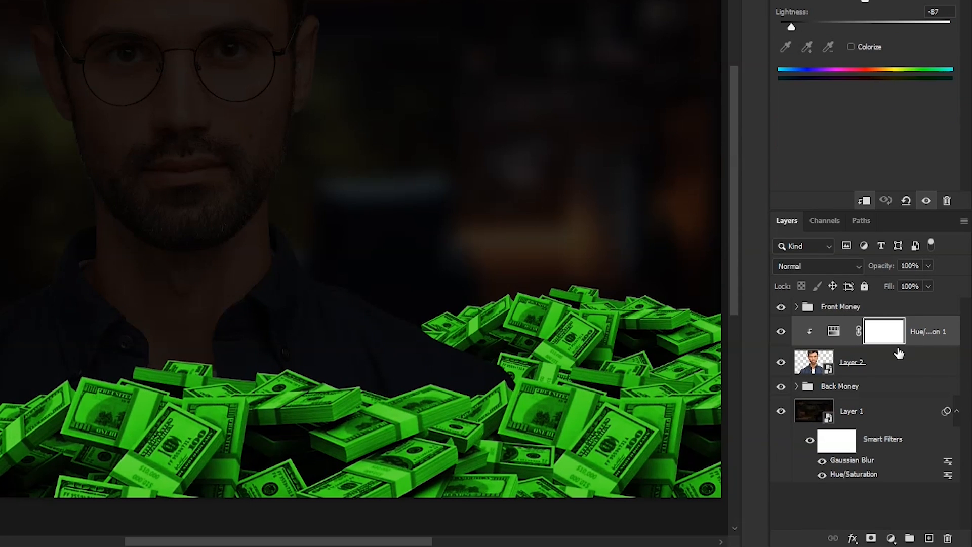
{"action": "mouse_move", "coordinate": [883, 331]}
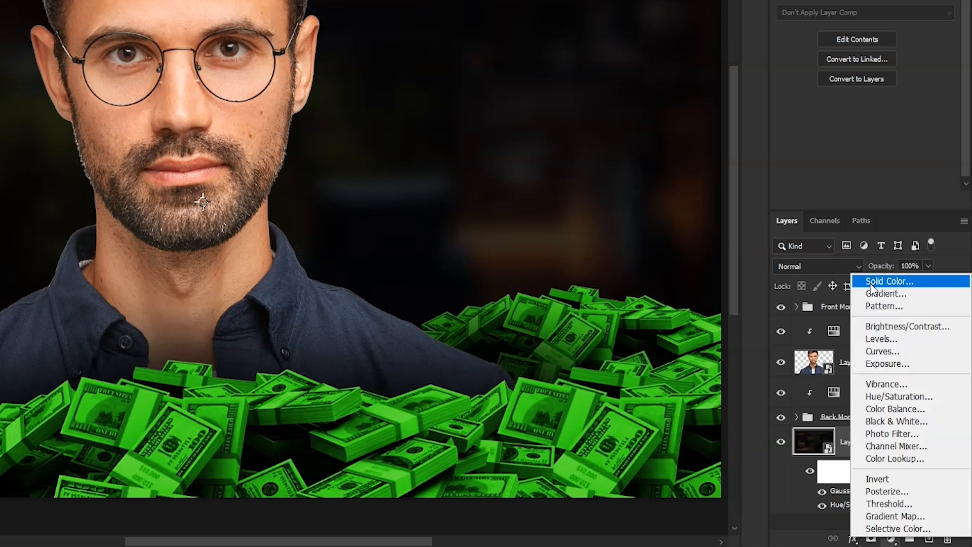
Add a bright green Solid Color fill layer and select its mask
{"action": "left_click", "coordinate": [886, 281]}
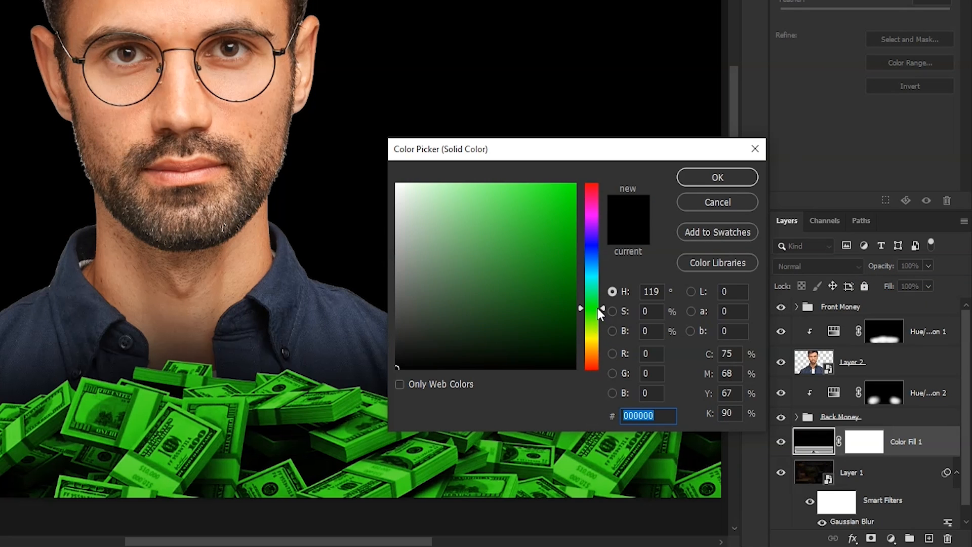
{"action": "left_click", "coordinate": [716, 177]}
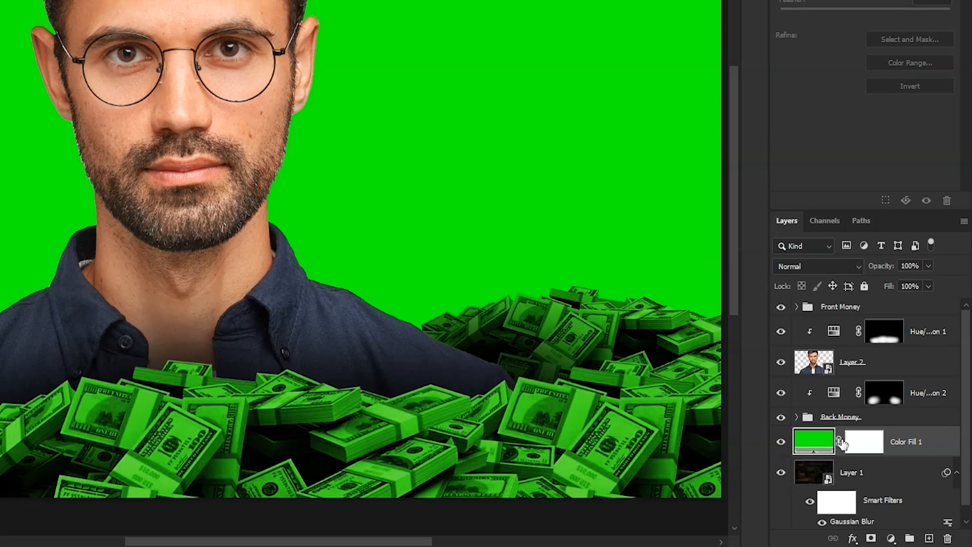
{"action": "left_click", "coordinate": [862, 440]}
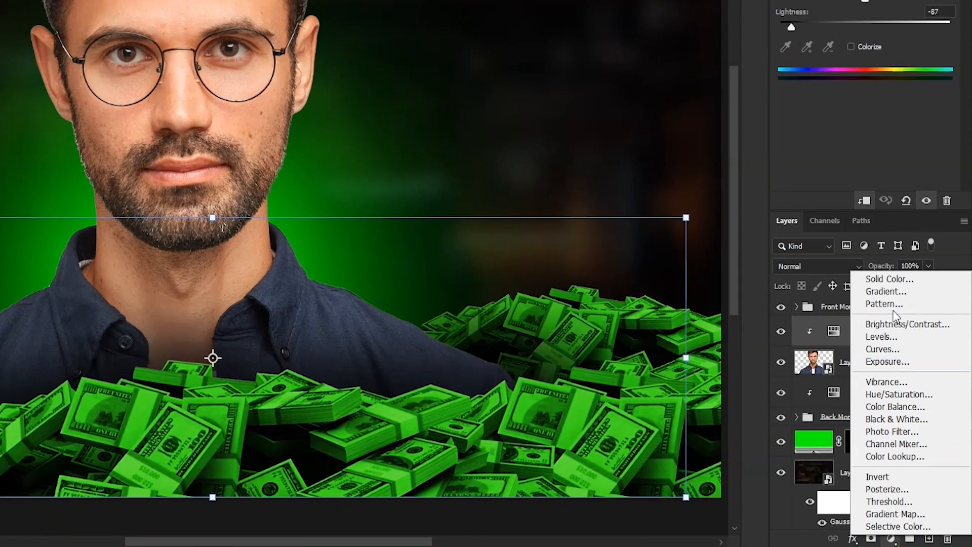
Add a second green Solid Color layer, select its mask, and refine the green hue
{"action": "left_click", "coordinate": [884, 278]}
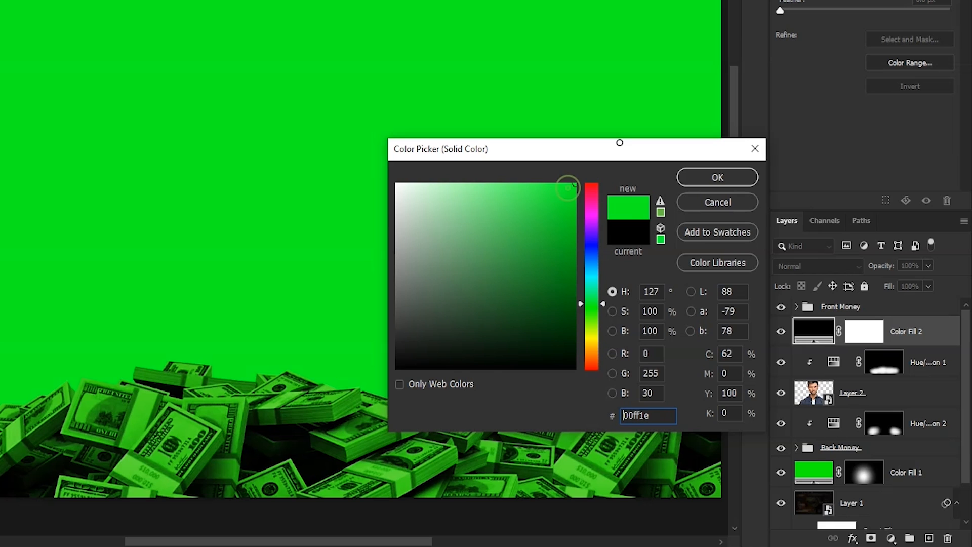
{"action": "left_click", "coordinate": [717, 177]}
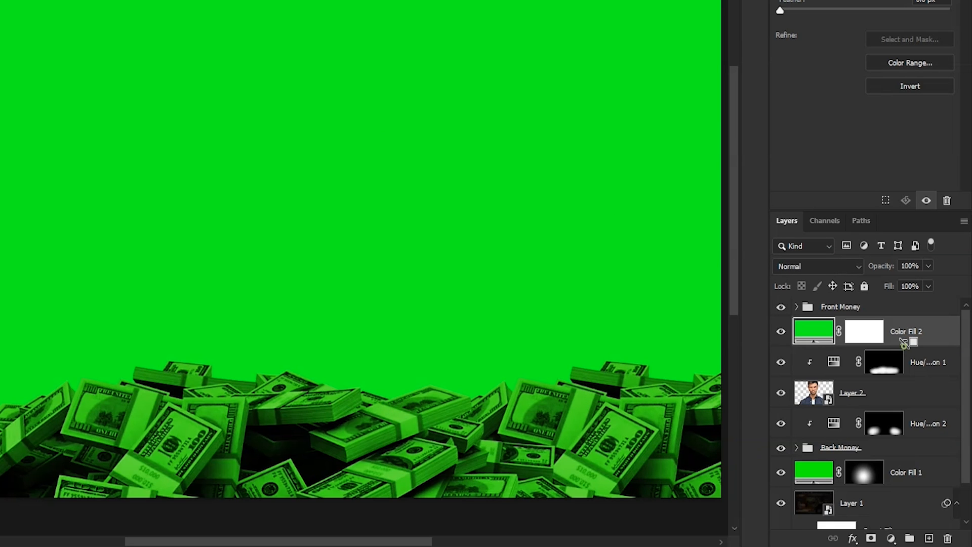
{"action": "left_click", "coordinate": [816, 265]}
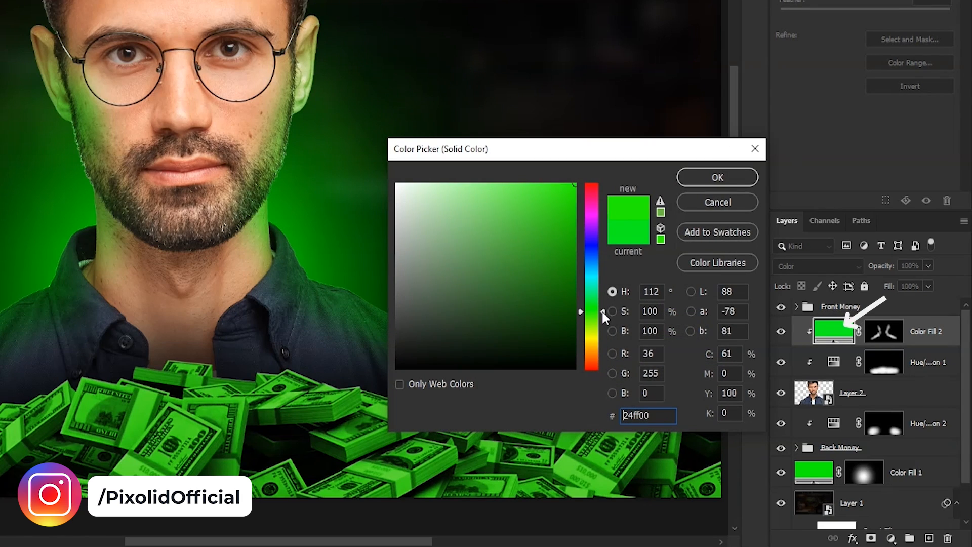
{"action": "left_click", "coordinate": [715, 176]}
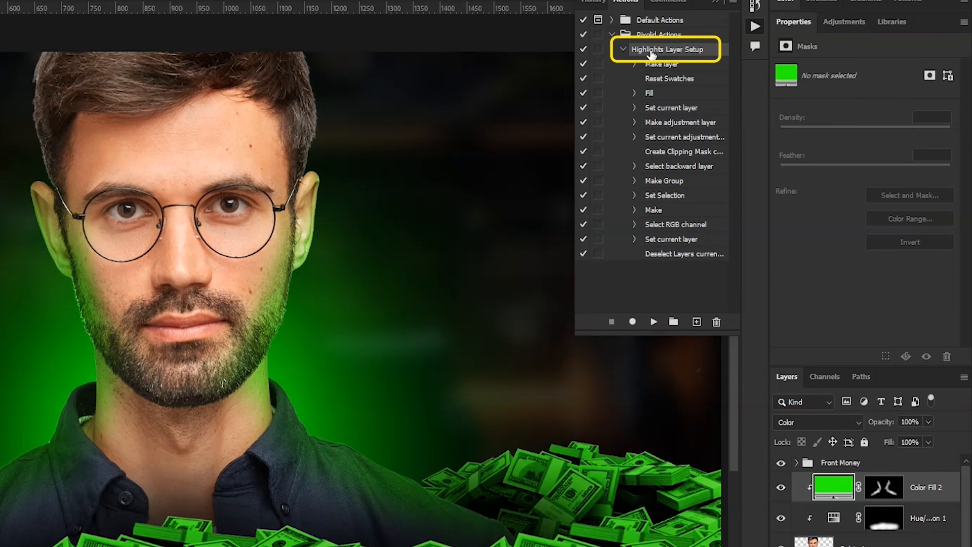
Play the Highlights Layer Setup action and choose a Pixolid highlight gradient preset
{"action": "left_click", "coordinate": [652, 321]}
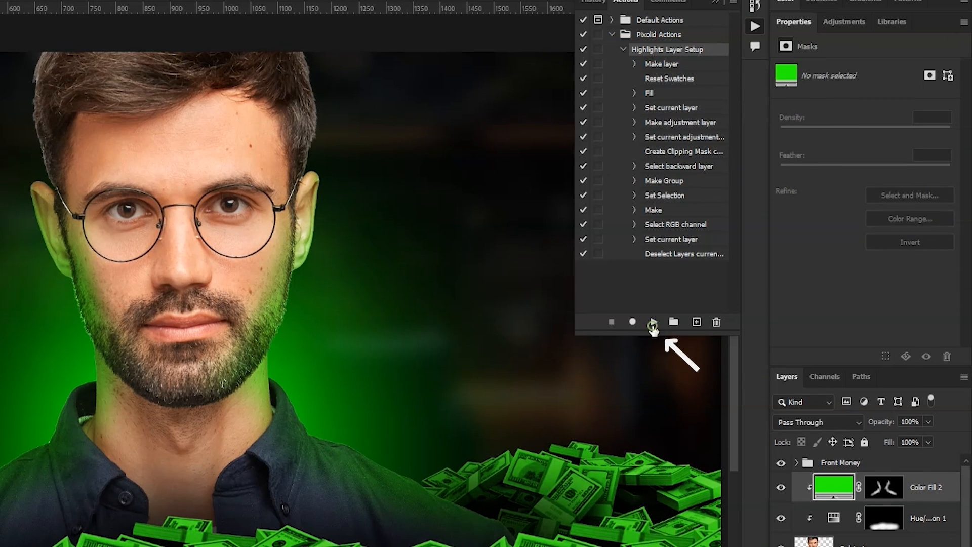
{"action": "left_click", "coordinate": [652, 320]}
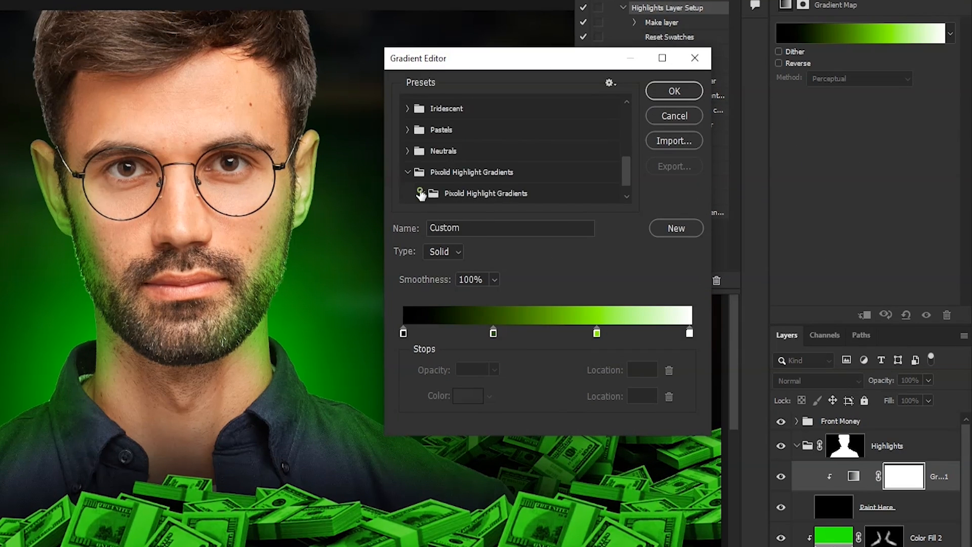
{"action": "left_click", "coordinate": [530, 193]}
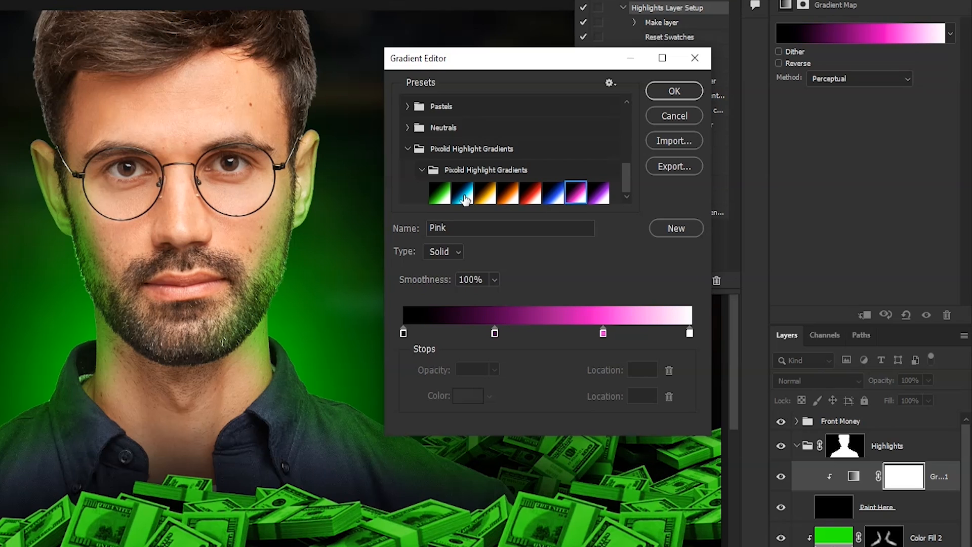
{"action": "left_click", "coordinate": [673, 90]}
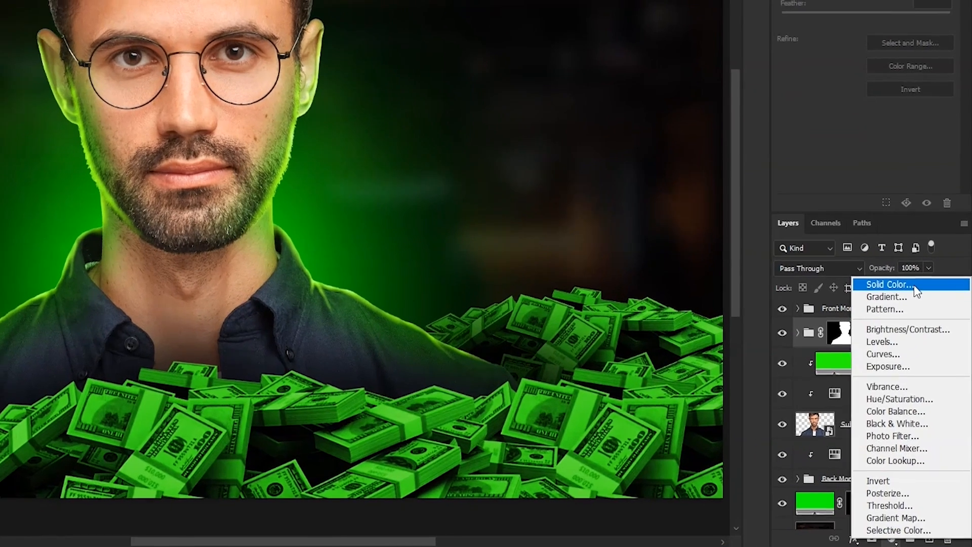
Add a green Solid Color layer, brush glow beside the neck, and set Color Dodge
{"action": "left_click", "coordinate": [886, 284]}
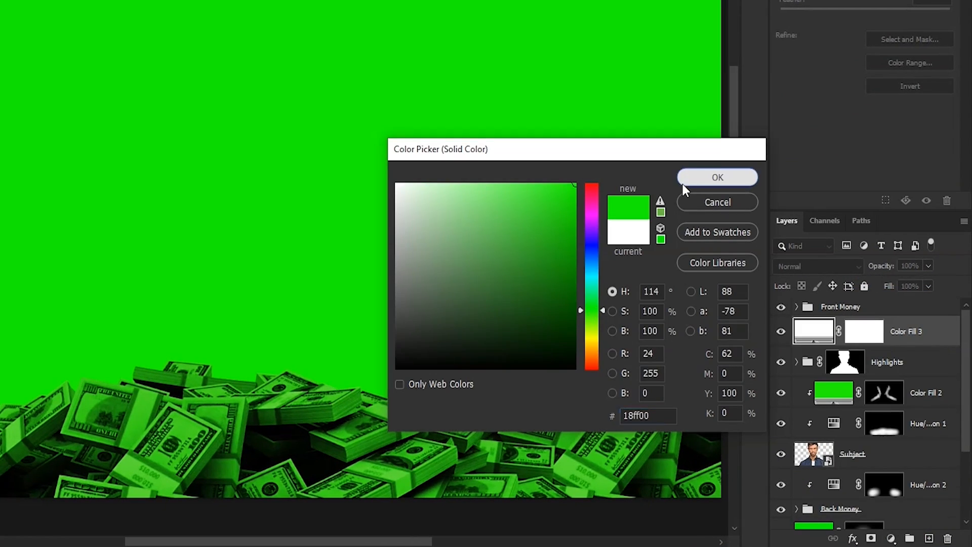
{"action": "left_click", "coordinate": [716, 177]}
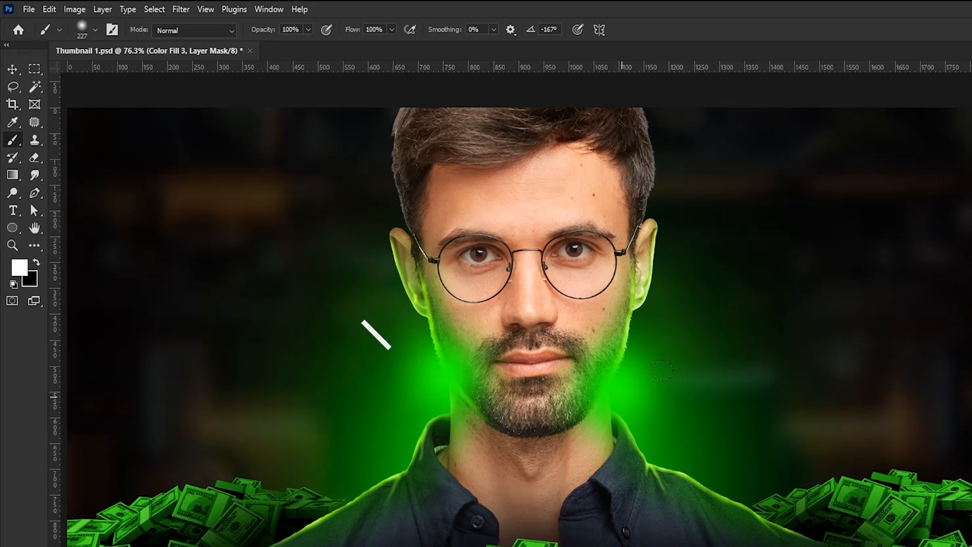
{"action": "left_click", "coordinate": [911, 339]}
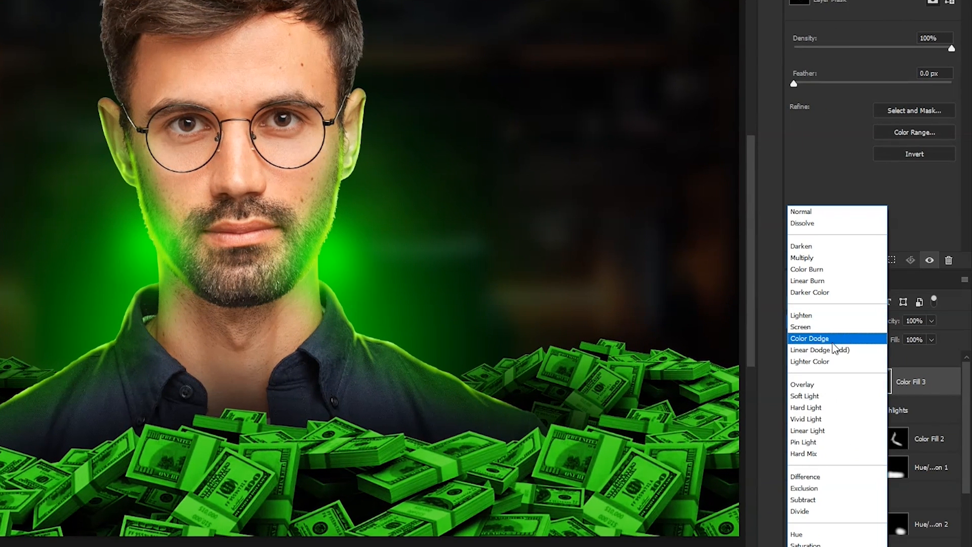
{"action": "left_click", "coordinate": [820, 350]}
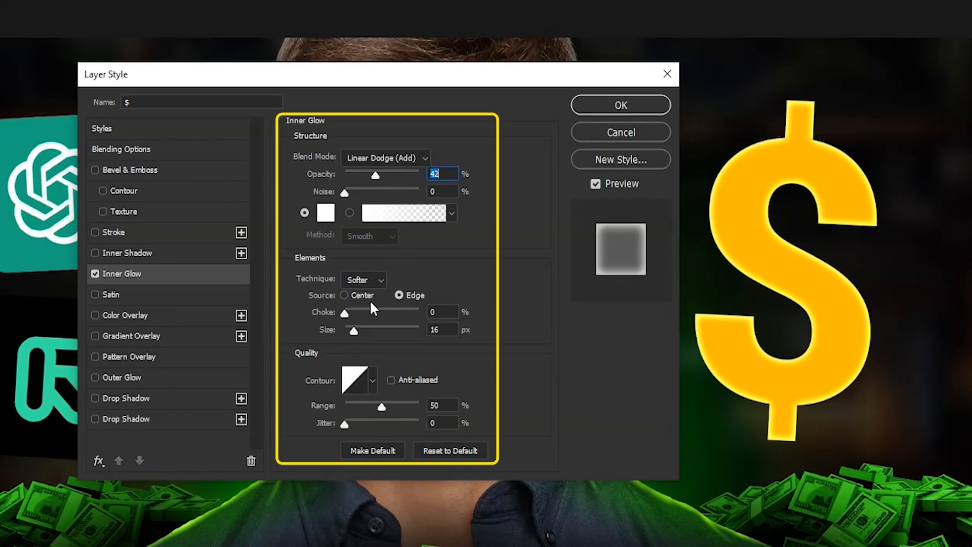
Give the $ layer Satin, a yellow Drop Shadow and a black Drop Shadow
{"action": "left_click", "coordinate": [112, 294]}
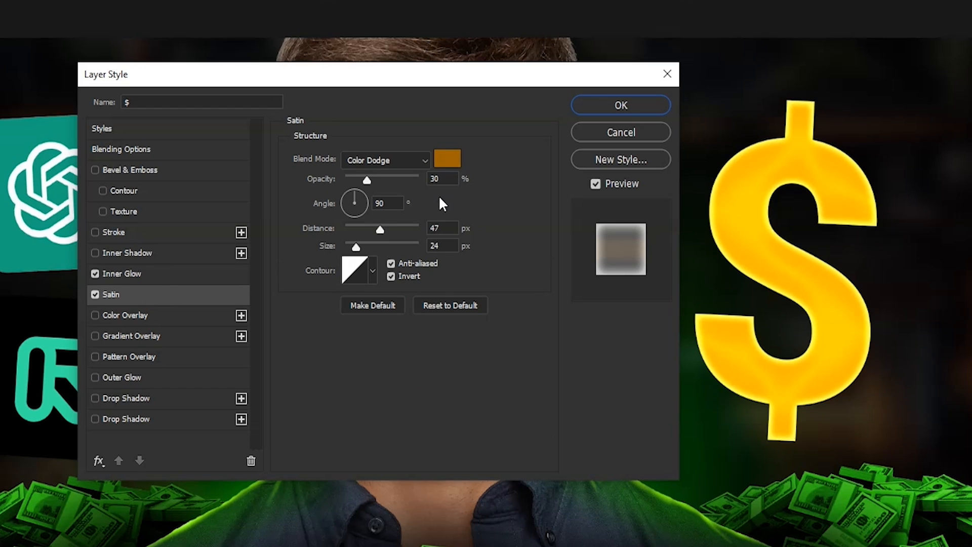
{"action": "left_click", "coordinate": [125, 398]}
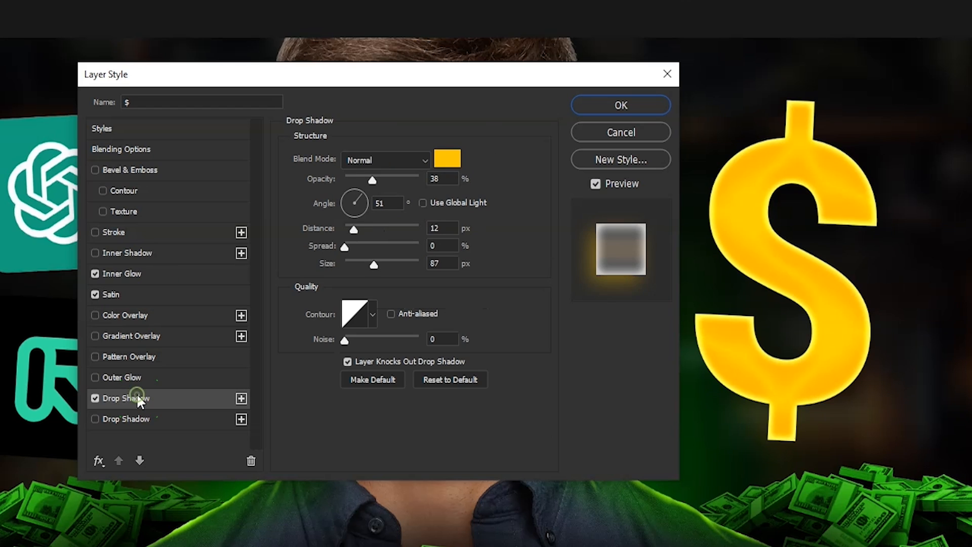
{"action": "left_click", "coordinate": [95, 398]}
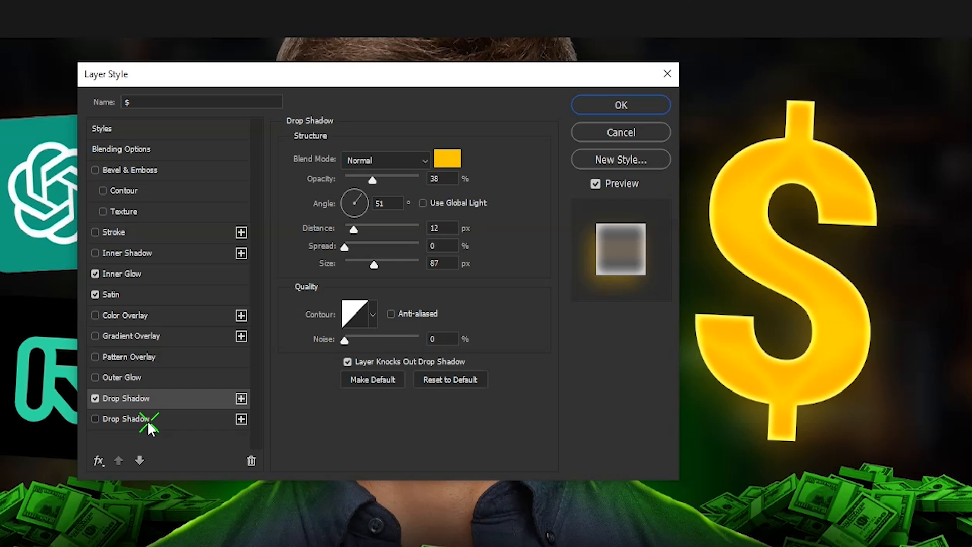
{"action": "left_click", "coordinate": [95, 418]}
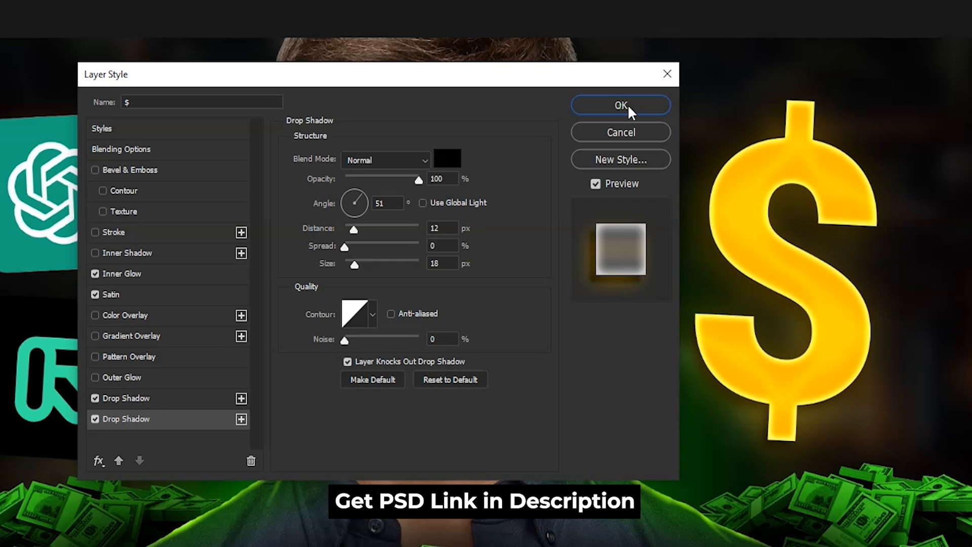
{"action": "left_click", "coordinate": [619, 105]}
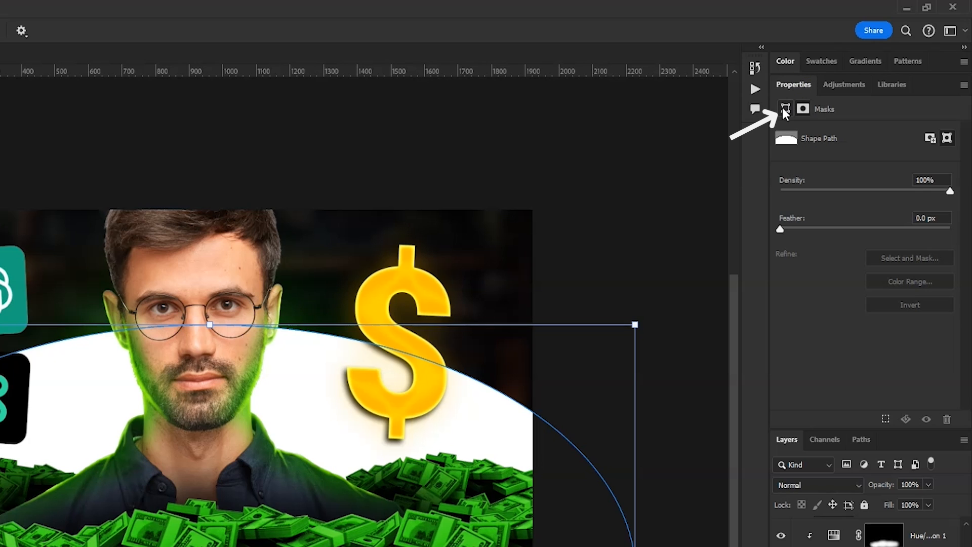
Set the curved ellipse shape's fill to none, leaving only its thin path outline
{"action": "left_click", "coordinate": [785, 108]}
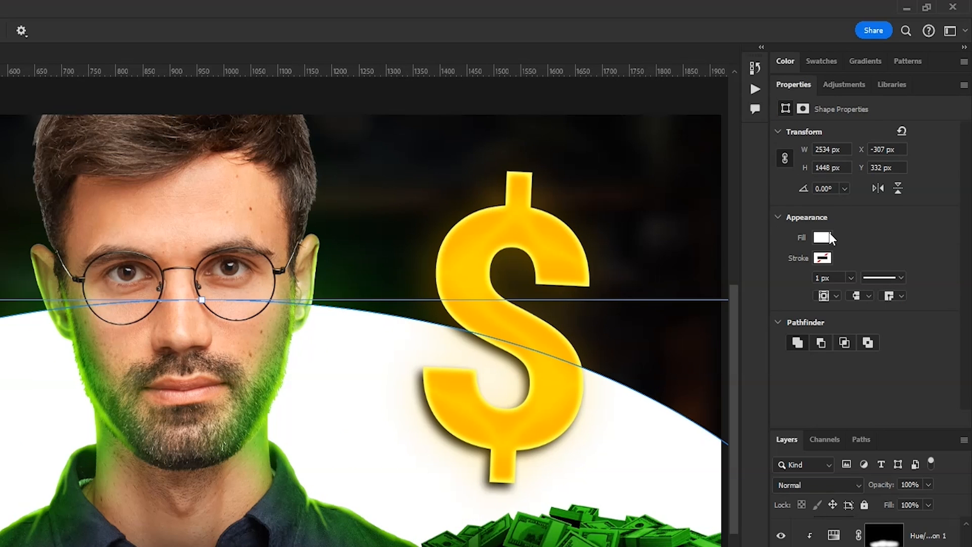
{"action": "left_click", "coordinate": [821, 237]}
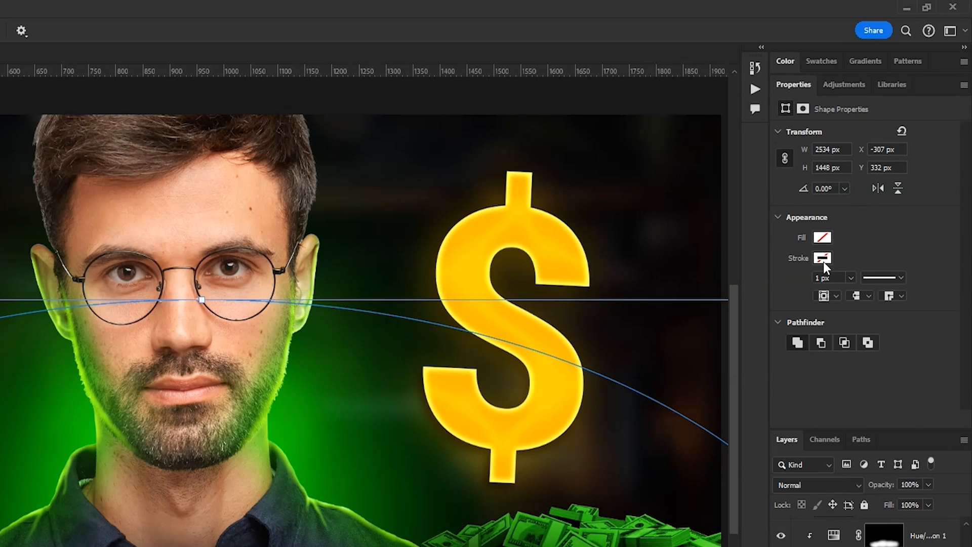